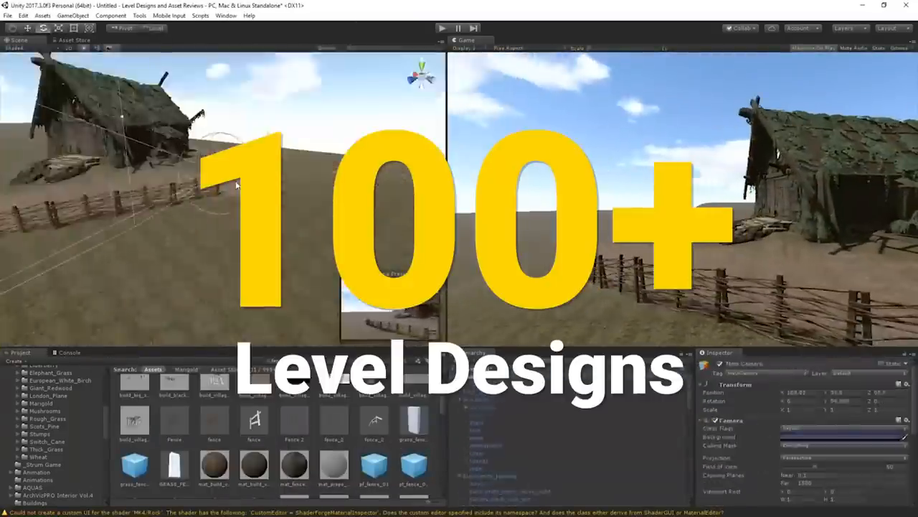
# Step: Open the Edit Grass Texture window for the grass detail painted around the hut
pyautogui.click(23, 15)
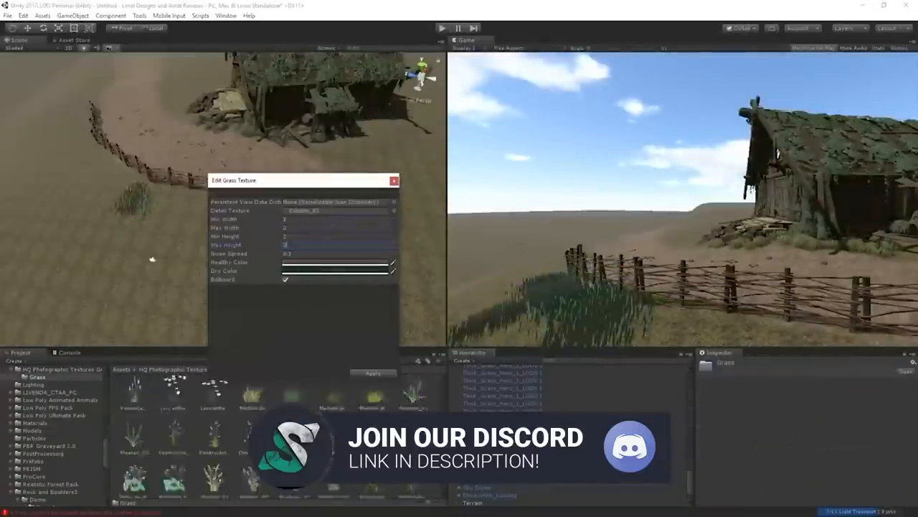
pyautogui.click(442, 28)
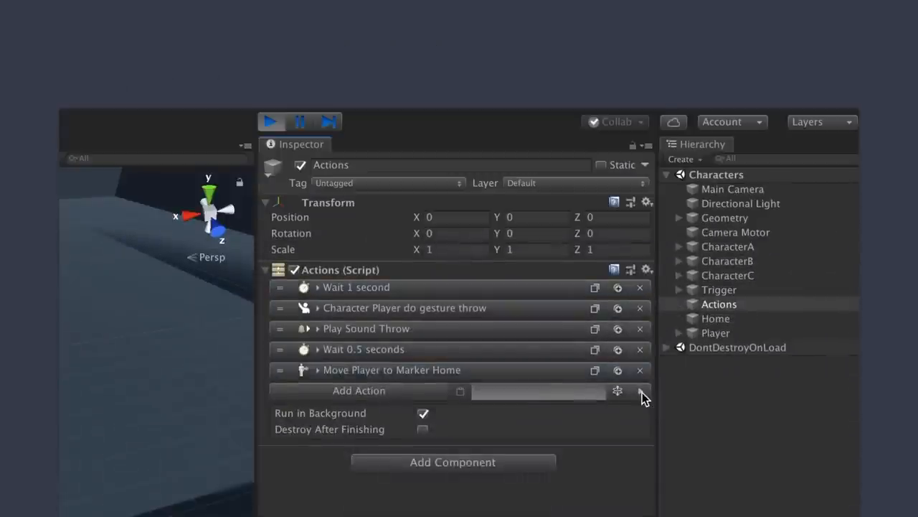
# Step: Add a Game Creator Character and a behavior Task with condition 'Can Invoker see Player'
pyautogui.click(271, 121)
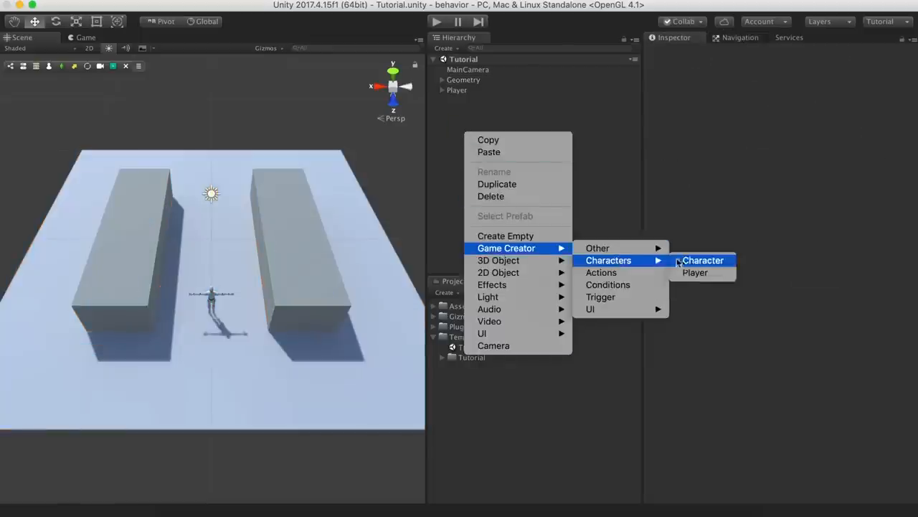
pyautogui.click(703, 259)
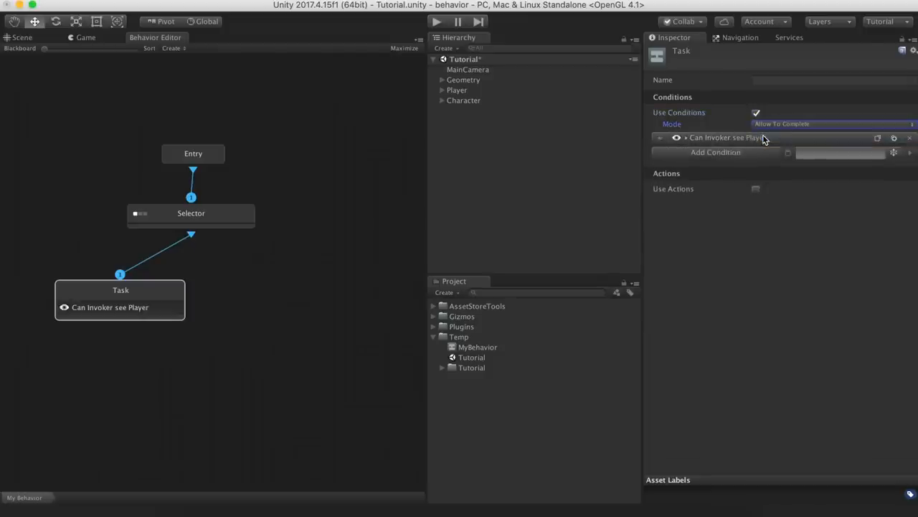
pyautogui.moveTo(207, 238)
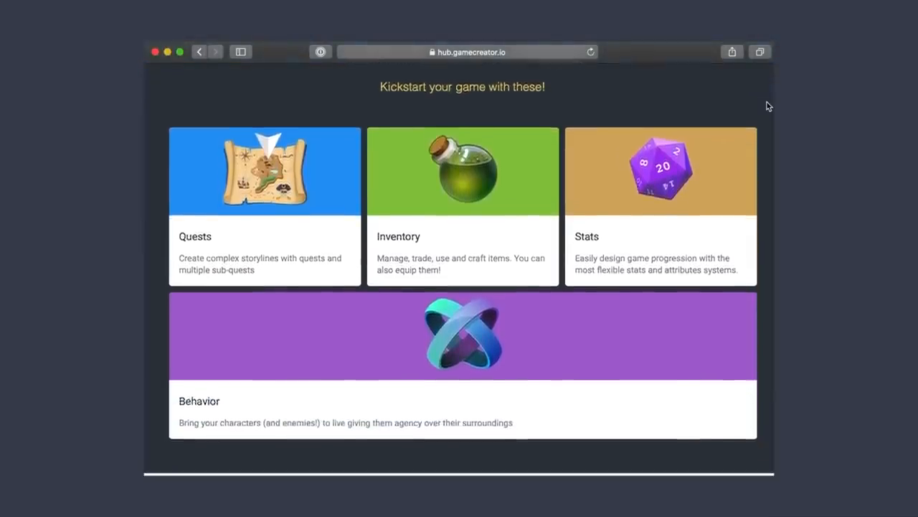
# Step: Scroll hub.gamecreator.io down to the Latest Updates section
pyautogui.scroll(-3)
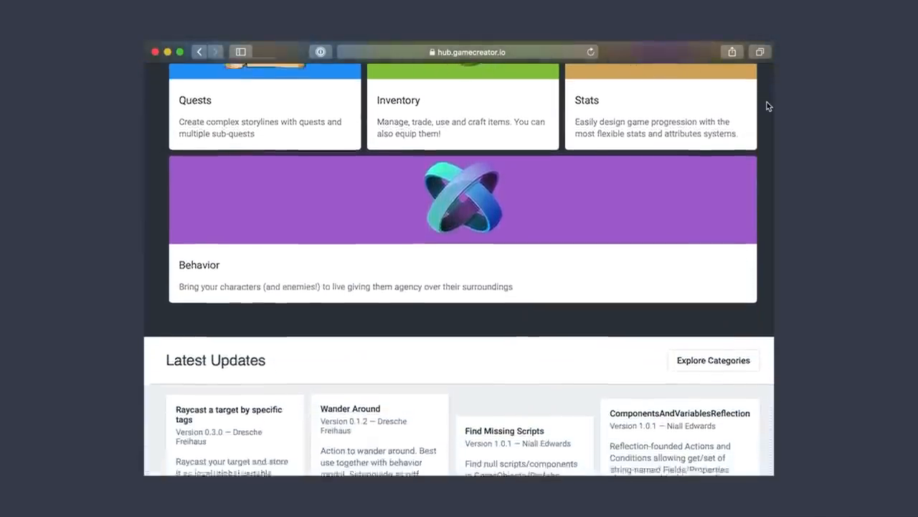
pyautogui.scroll(-3)
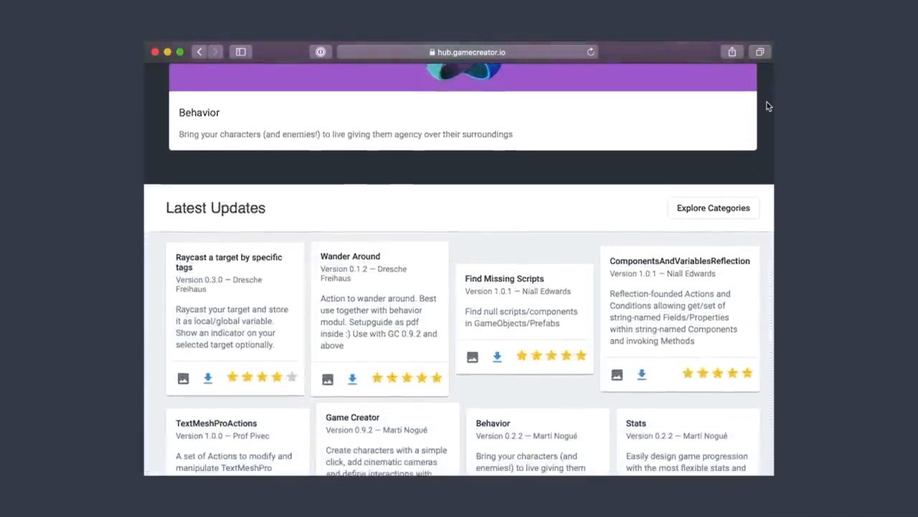
pyautogui.scroll(-3)
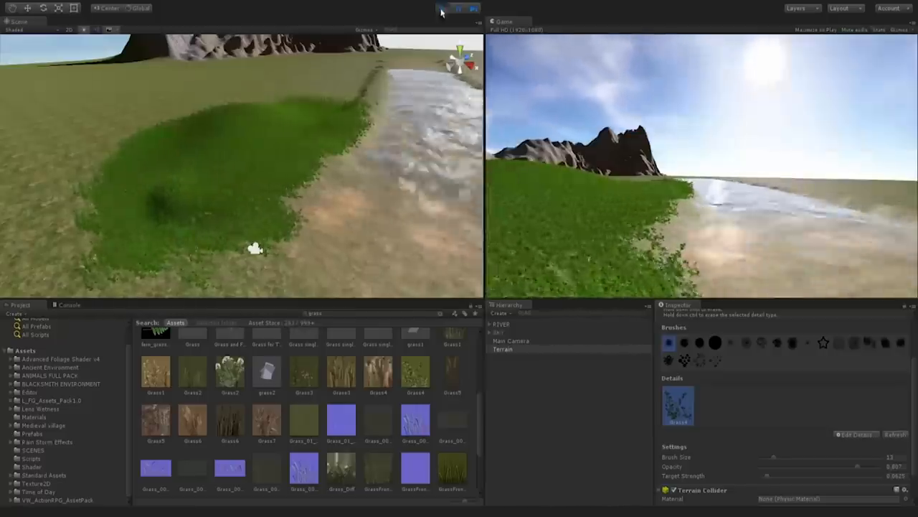
# Step: Brush grass details densely along the river edge with the Paint Details tool
pyautogui.click(442, 8)
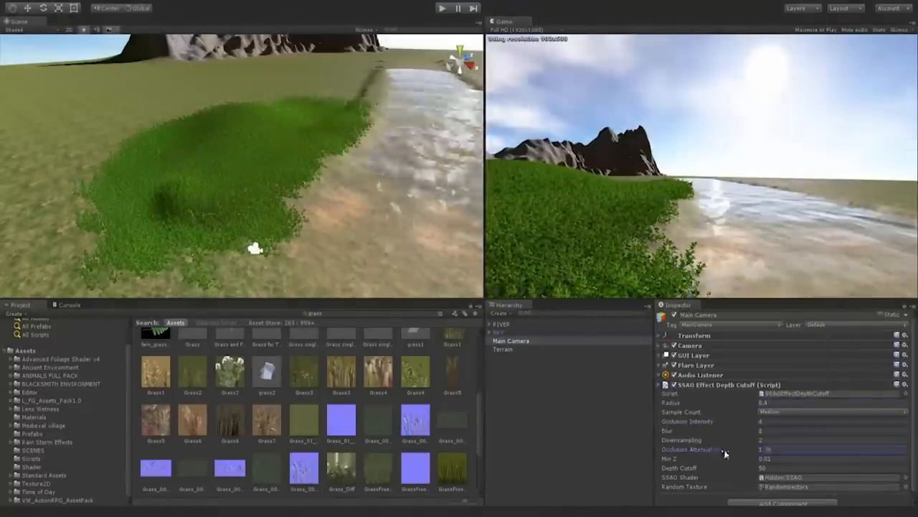
pyautogui.click(503, 350)
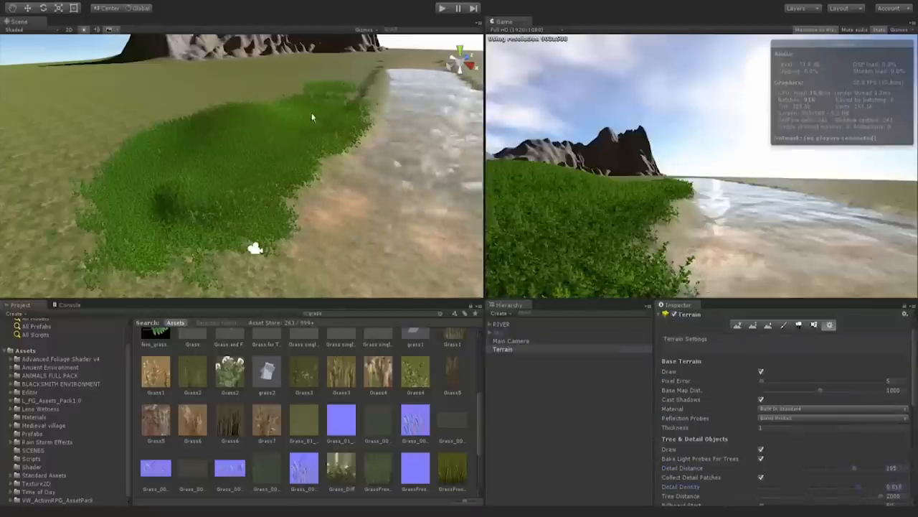
pyautogui.click(442, 8)
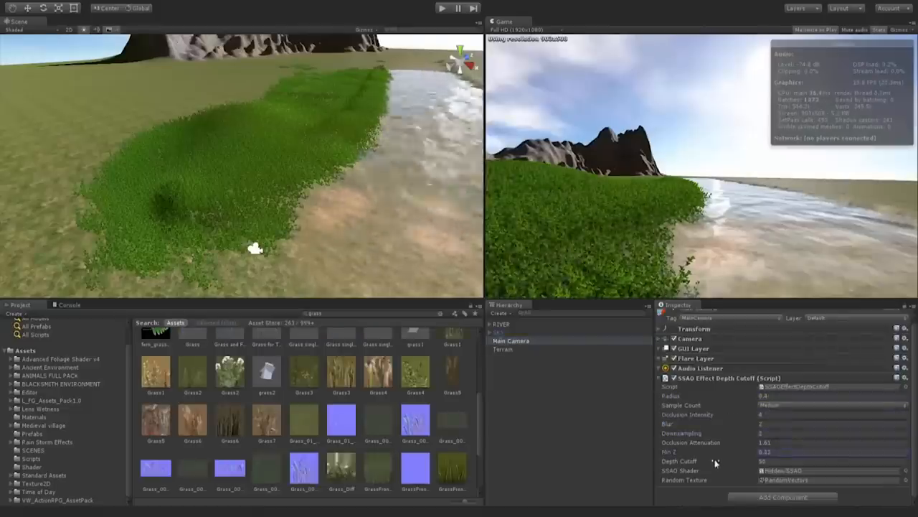
pyautogui.click(503, 349)
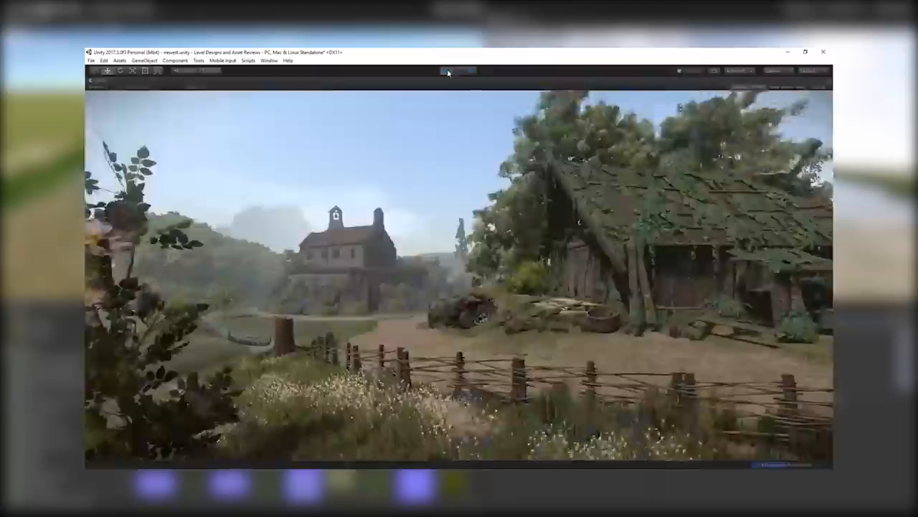
# Step: Paint flower grass on both banks, then start adding a tree via Edit Trees
pyautogui.click(445, 71)
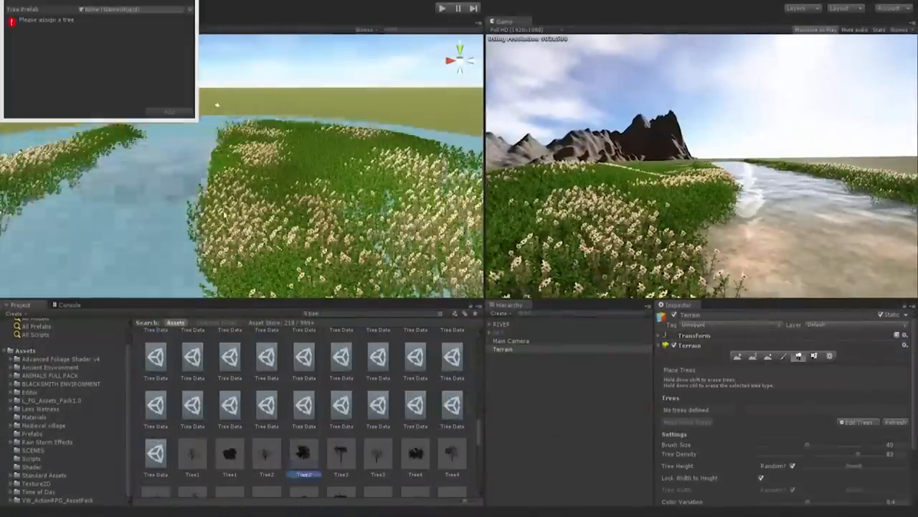
# Step: Paint trees along the river, add a WindZone, and group fern prefabs under VEGETATION
pyautogui.click(303, 456)
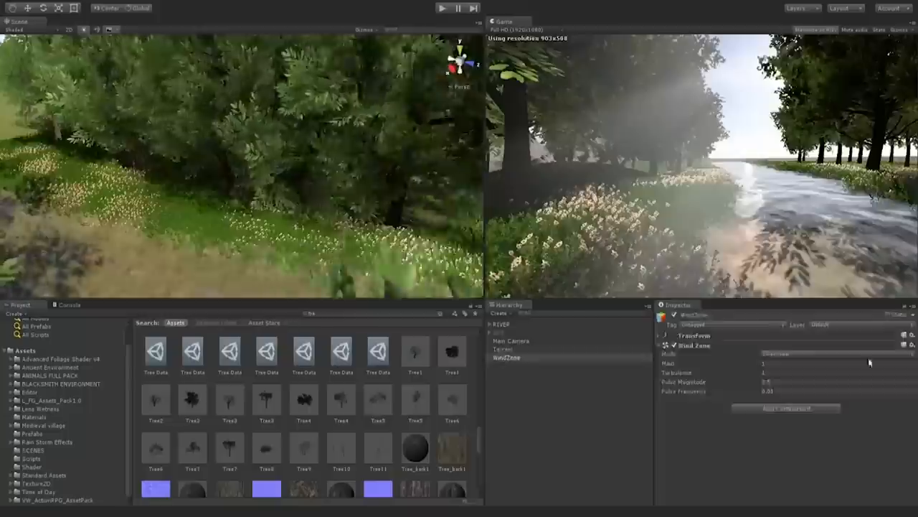
pyautogui.click(442, 8)
pyautogui.write('fern')
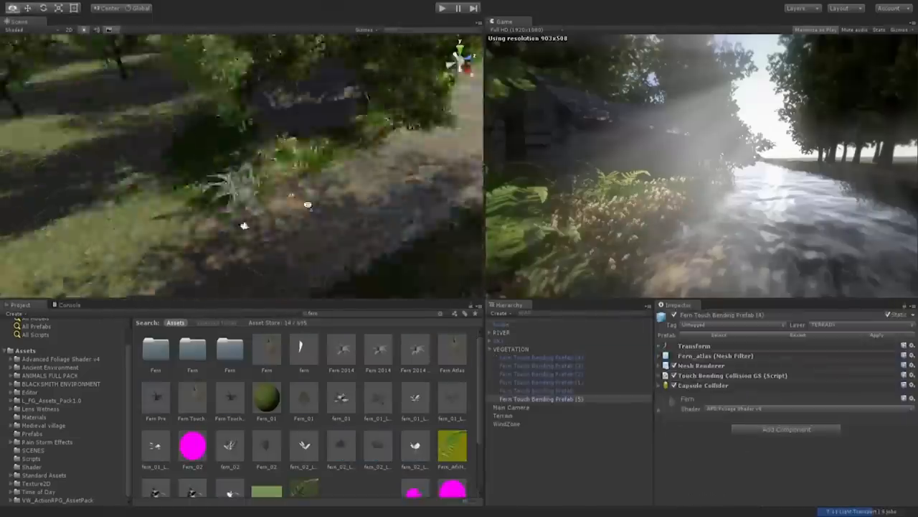
# Step: Stack sun shafts, glow, vignette and motion blur on Main Camera; add house, bird, tree prefabs
pyautogui.click(503, 365)
pyautogui.write('TREE')
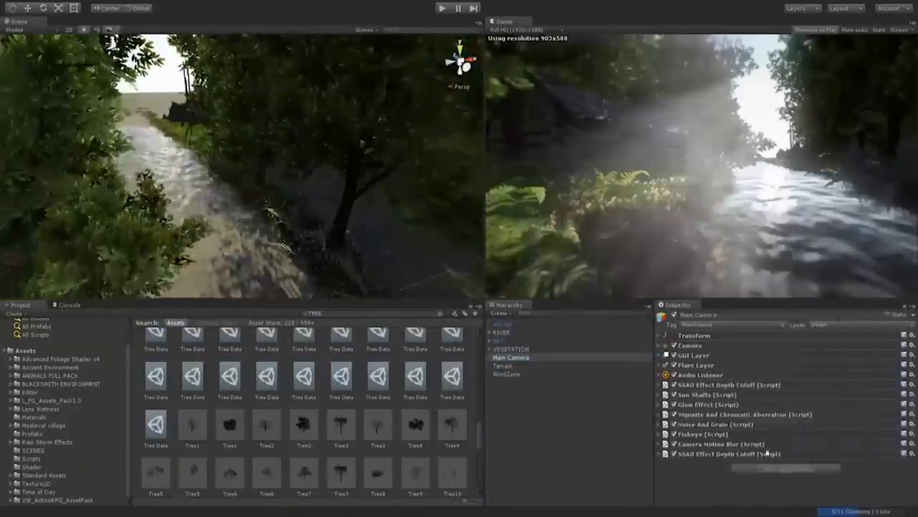
pyautogui.click(60, 383)
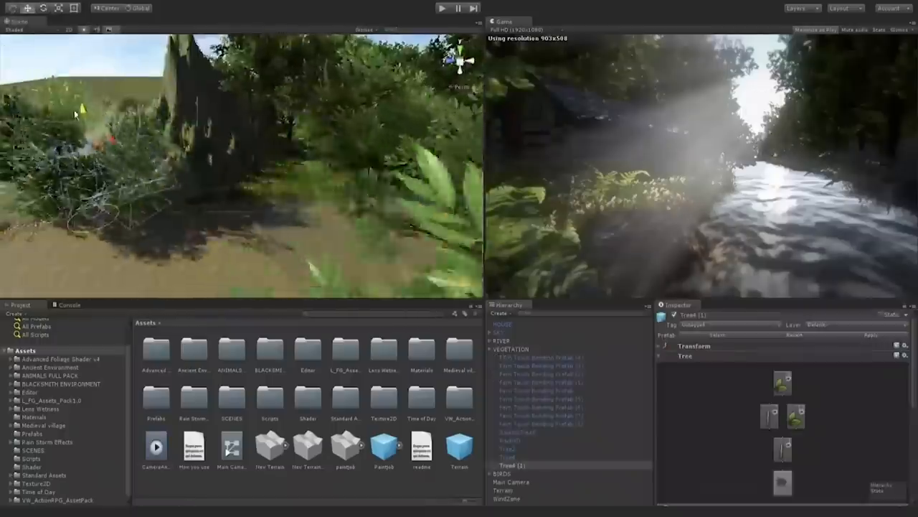
# Step: Load photorealism forest.unity and inspect a yellow shrub's material
pyautogui.click(442, 8)
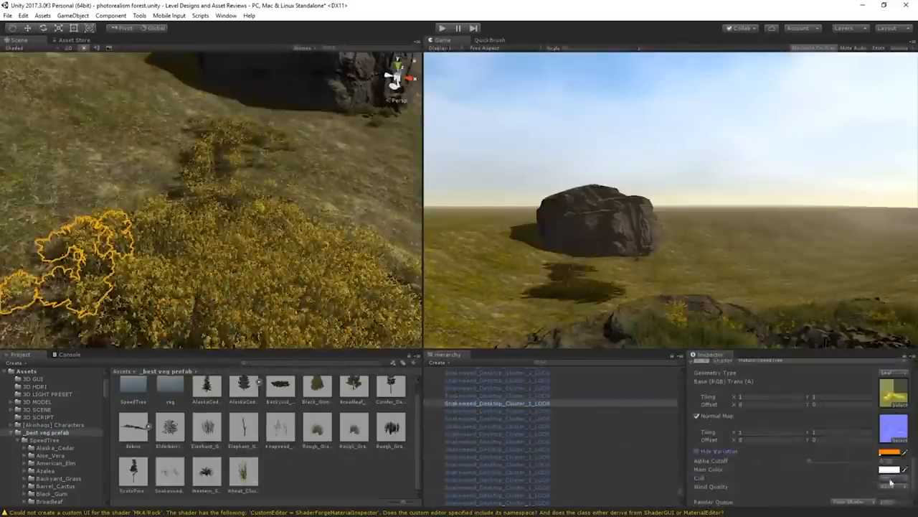
pyautogui.click(442, 28)
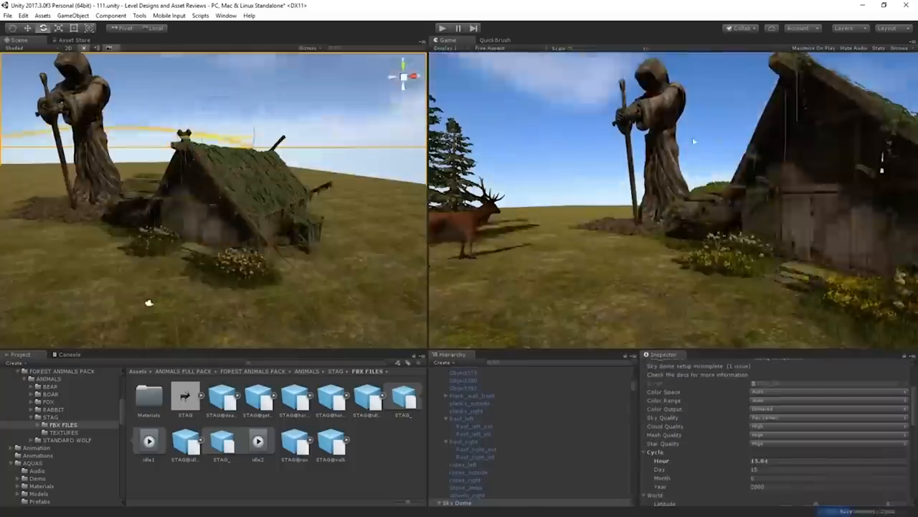
# Step: Place grass cluster and rock pile prefabs on the ruined-castle hillside
pyautogui.click(461, 371)
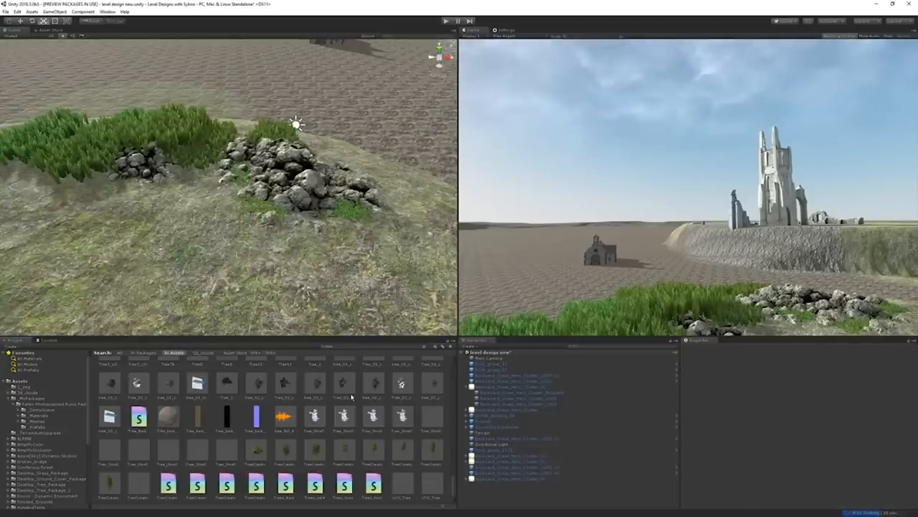
# Step: Sculpt a winding ridge on a new scene's terrain with Raise/Lower and Smooth brushes
pyautogui.click(40, 403)
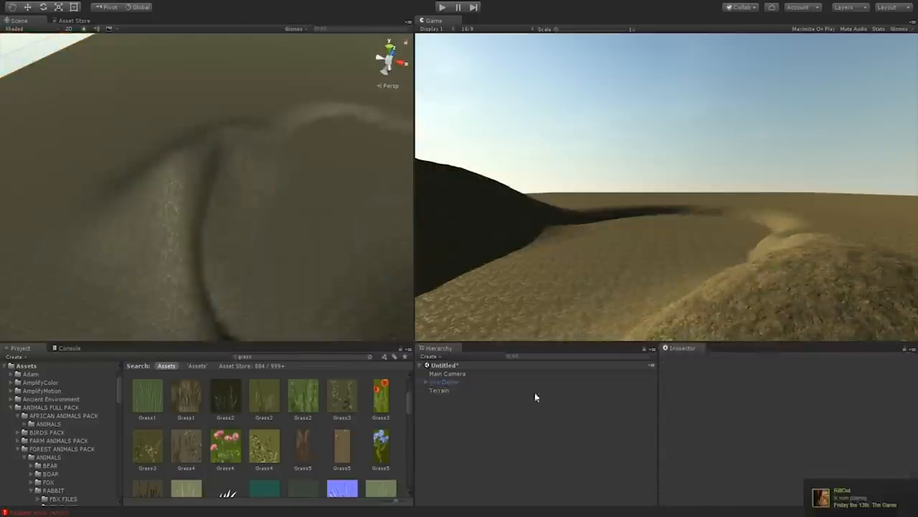
# Step: Place Mountain06 rock models around the terrain and paint dense conifer trees on the slopes
pyautogui.click(439, 389)
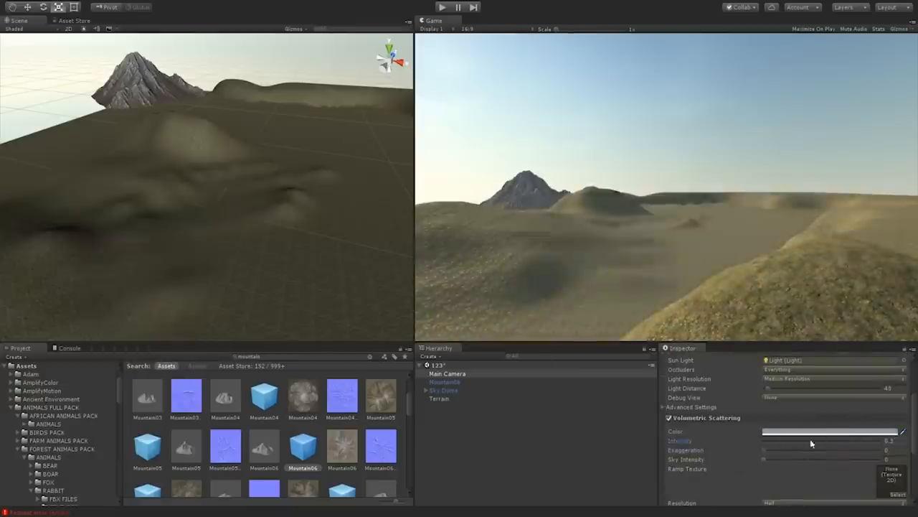
pyautogui.click(444, 381)
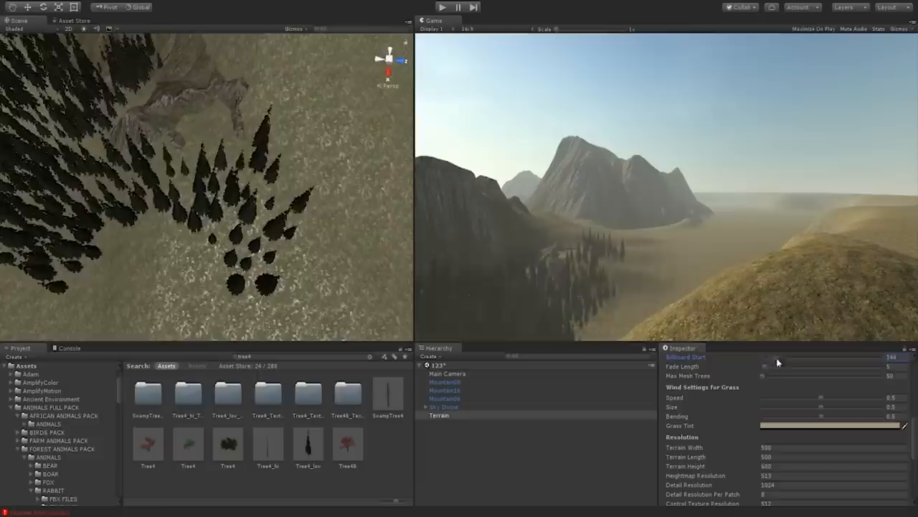
# Step: Tune the Sky Dome Atmosphere for haze and place Rock_group_06 formations on the hillside
pyautogui.click(447, 374)
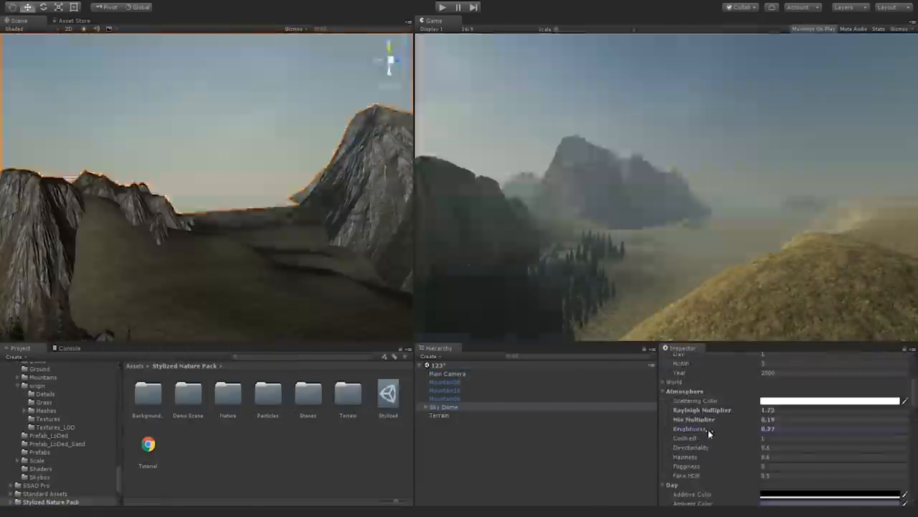
pyautogui.click(444, 406)
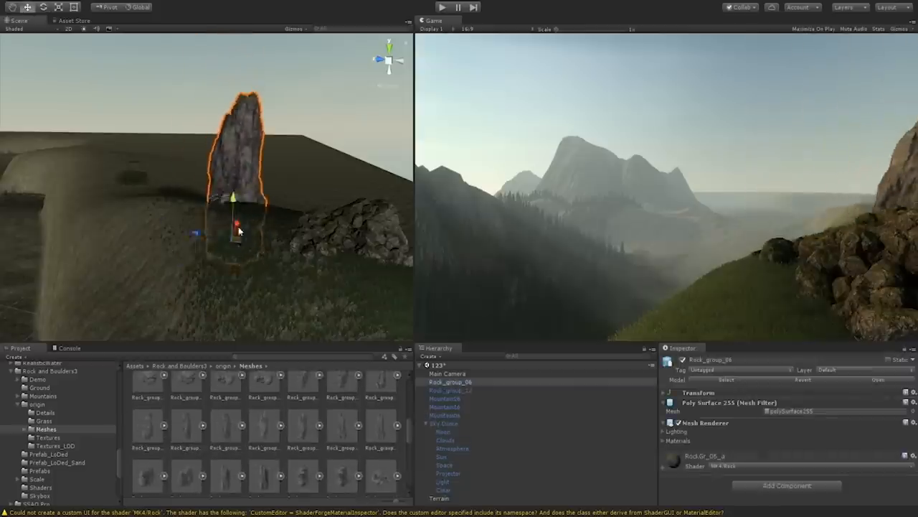
# Step: Recolour the hut scene's grass detail, then run the game with Maximize On Play enabled
pyautogui.click(441, 456)
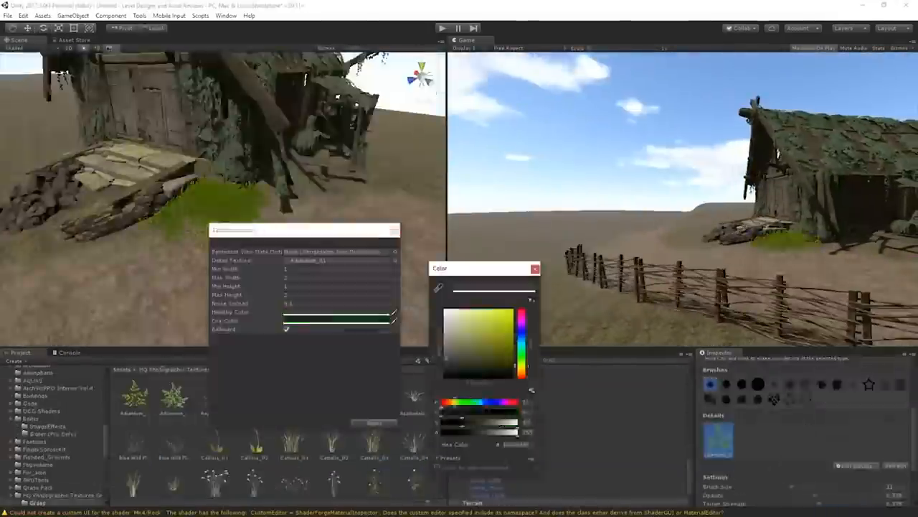
pyautogui.click(442, 28)
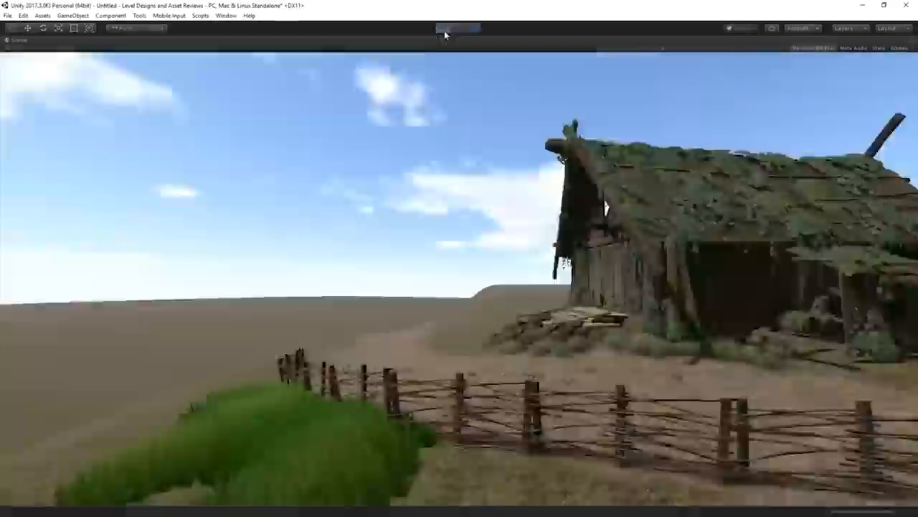